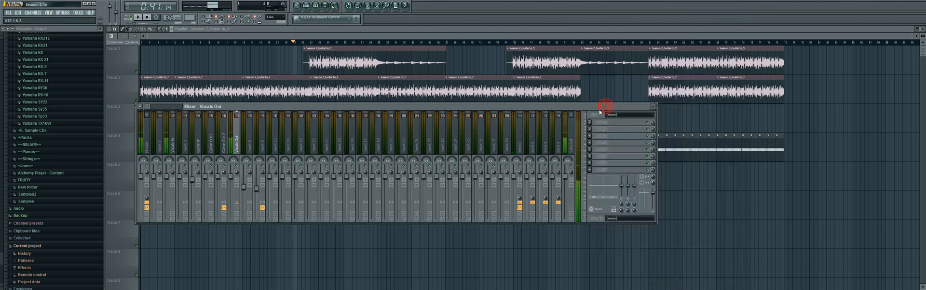
Load Pitcher into the first effect slot of the Vocals Out insert.
{"action": "left_click", "coordinate": [593, 115]}
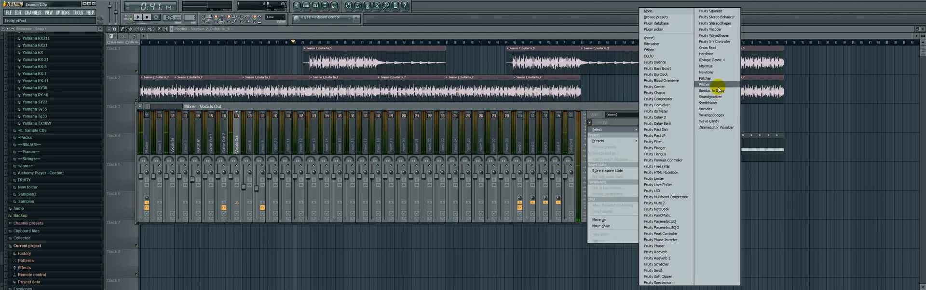
{"action": "mouse_move", "coordinate": [709, 109]}
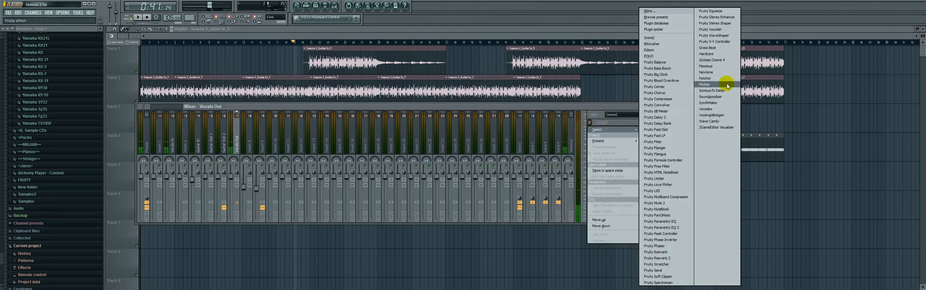
{"action": "left_click", "coordinate": [705, 83]}
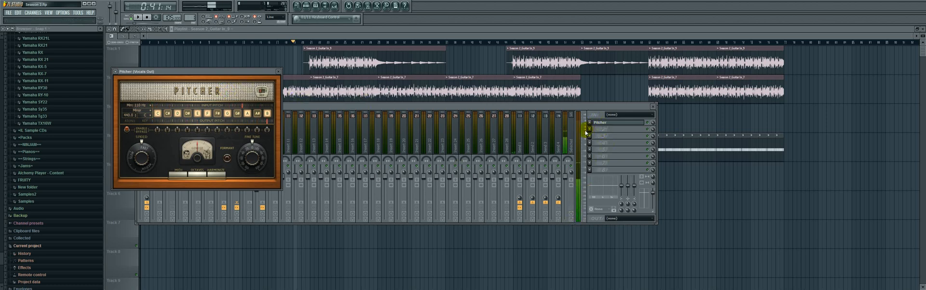
Set Pitcher's correction speed and switch off several unwanted scale notes.
{"action": "left_click", "coordinate": [395, 126]}
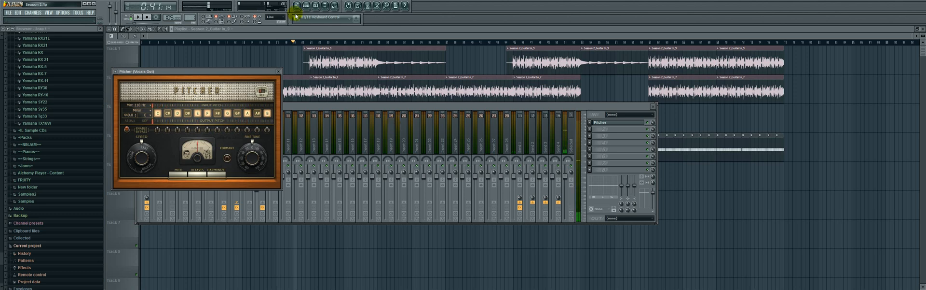
{"action": "left_click_drag", "start_coordinate": [143, 157], "coordinate": [144, 154]}
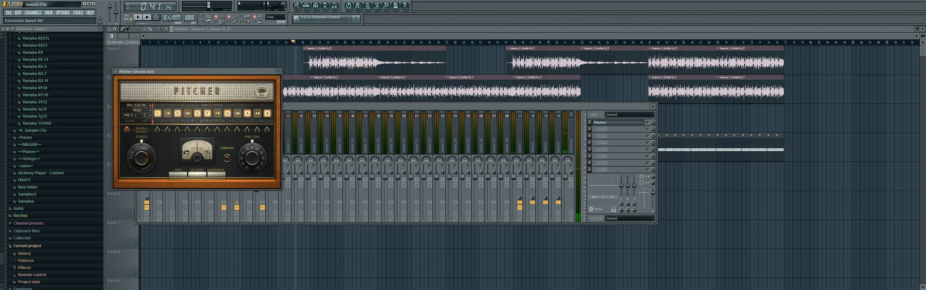
{"action": "left_click", "coordinate": [152, 113]}
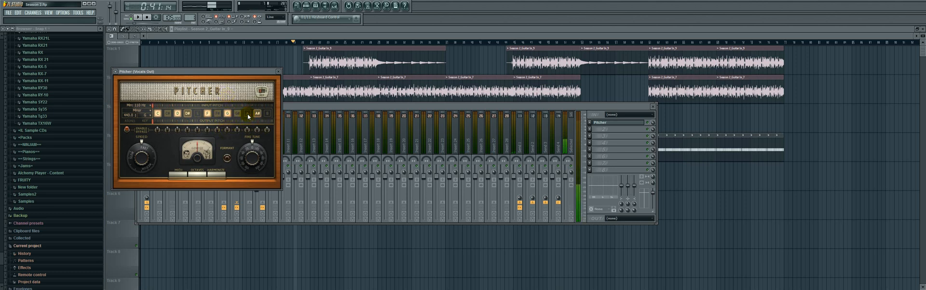
{"action": "left_click", "coordinate": [187, 114]}
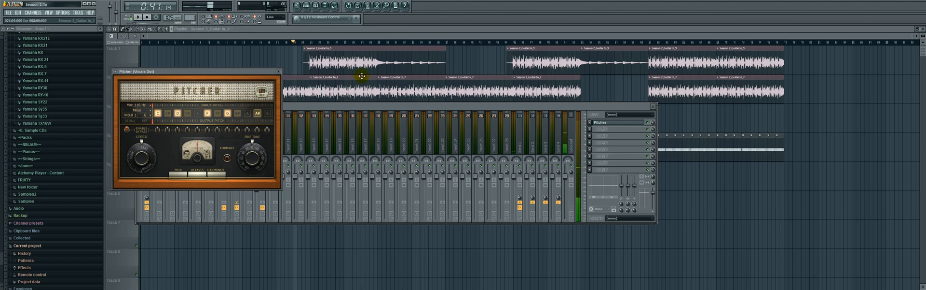
{"action": "left_click", "coordinate": [227, 113]}
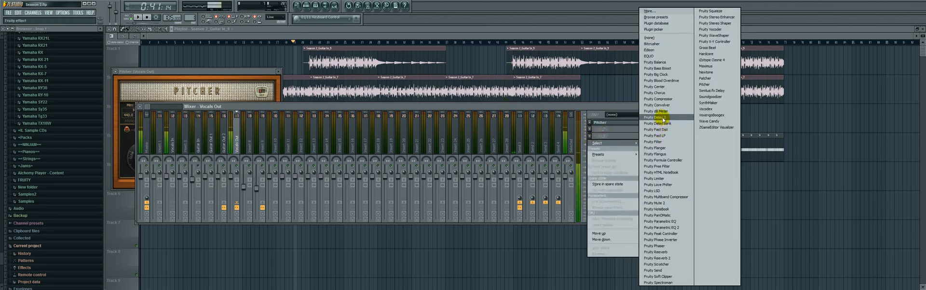
Load Fruity Delay 2 into the slot after Pitcher on Vocals Out.
{"action": "left_click", "coordinate": [654, 117]}
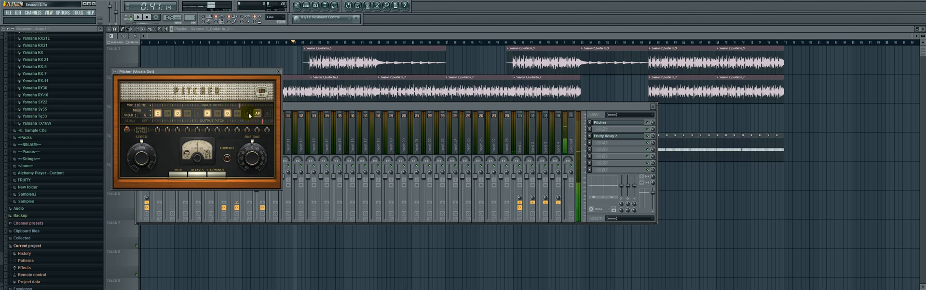
Toggle Pitcher's note keys until the enabled scale matches the song.
{"action": "left_click", "coordinate": [246, 114]}
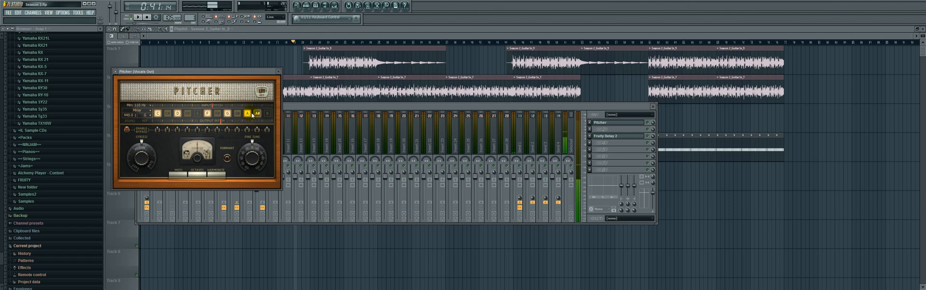
{"action": "left_click", "coordinate": [248, 113]}
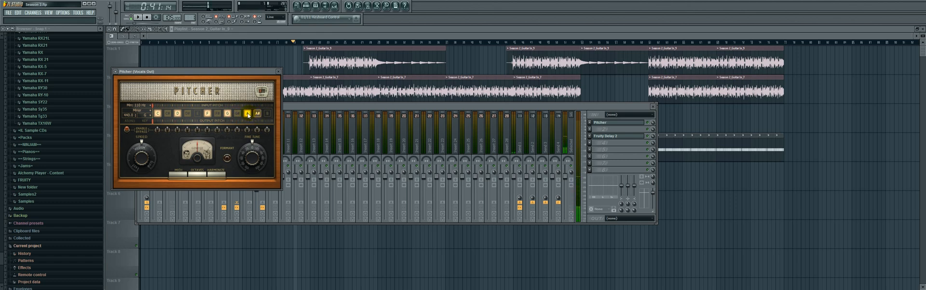
{"action": "left_click", "coordinate": [247, 113]}
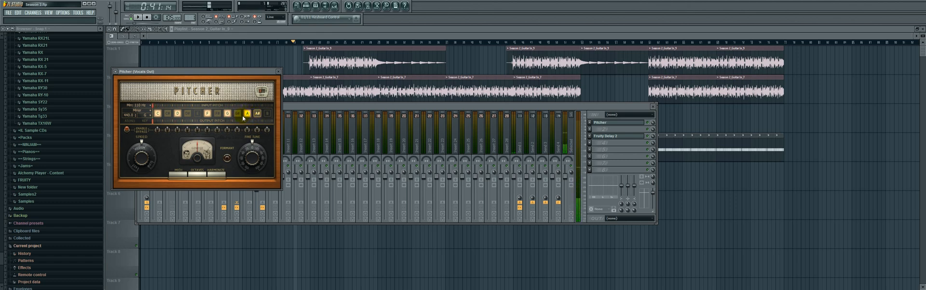
{"action": "left_click", "coordinate": [248, 112]}
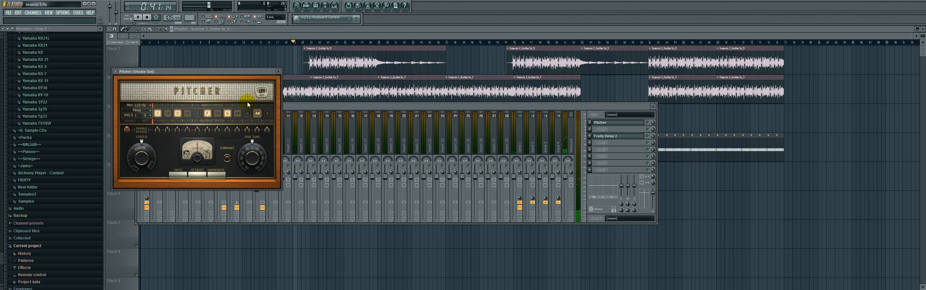
{"action": "left_click", "coordinate": [145, 114]}
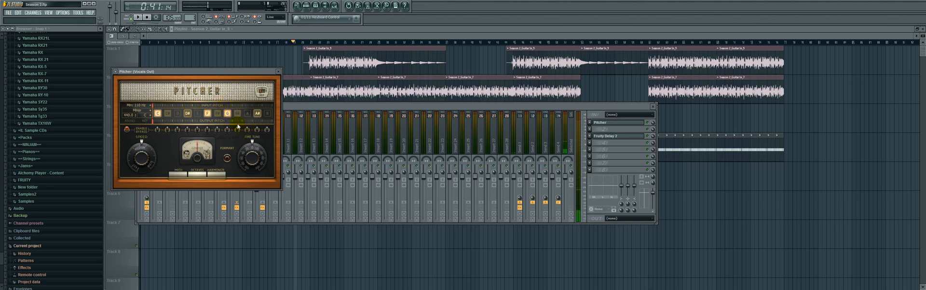
{"action": "left_click", "coordinate": [152, 114]}
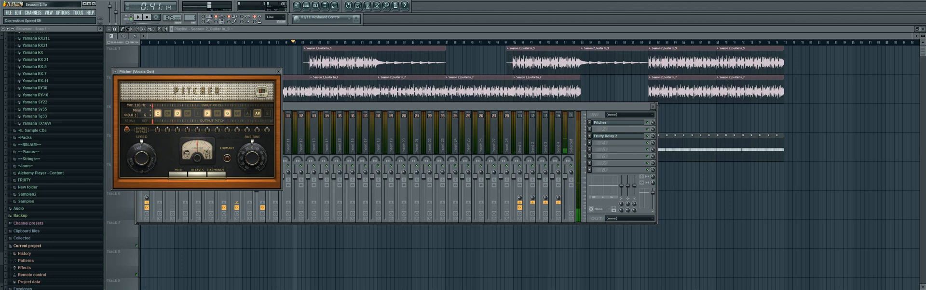
Adjust Pitcher's correction speed before closing the Pitcher and Mixer windows.
{"action": "left_click_drag", "start_coordinate": [142, 153], "coordinate": [142, 162]}
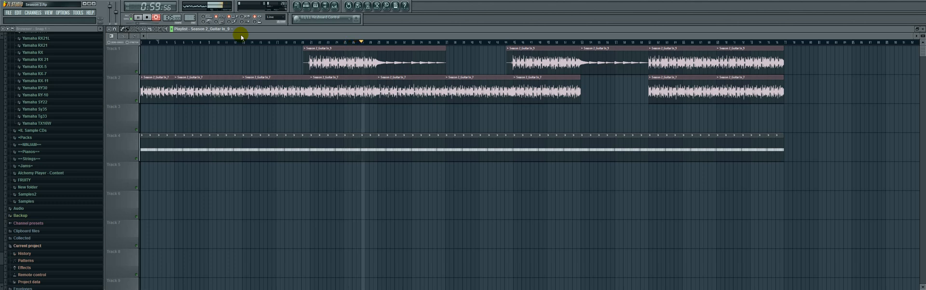
Rename mixer inserts to V Lead, Vocals and V BG for the vocal routing.
{"action": "left_click", "coordinate": [147, 16]}
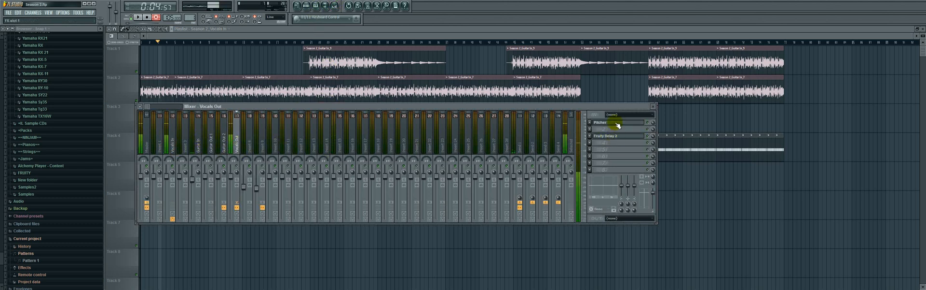
{"action": "left_click", "coordinate": [615, 122]}
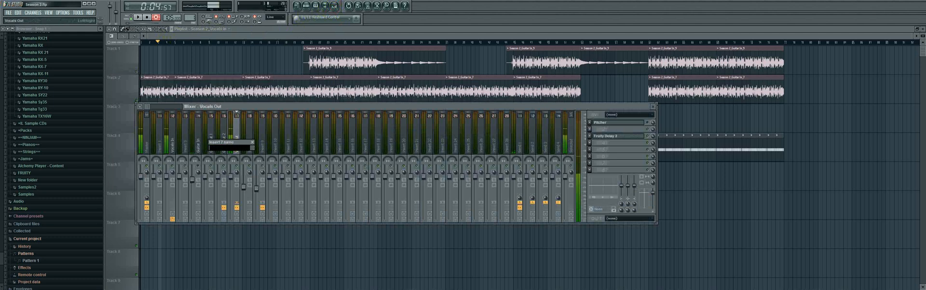
{"action": "type", "text": "V Lead"}
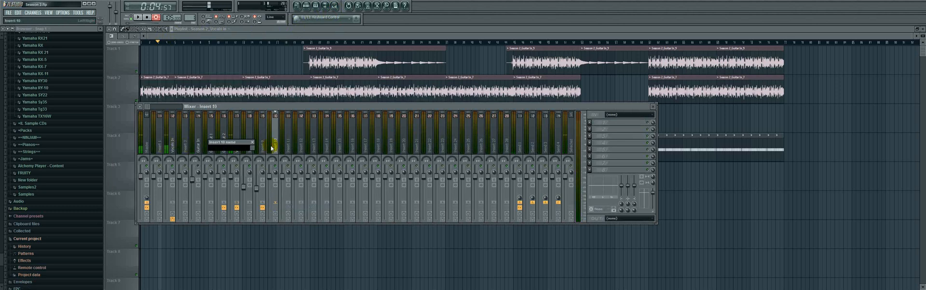
{"action": "type", "text": "Vocals"}
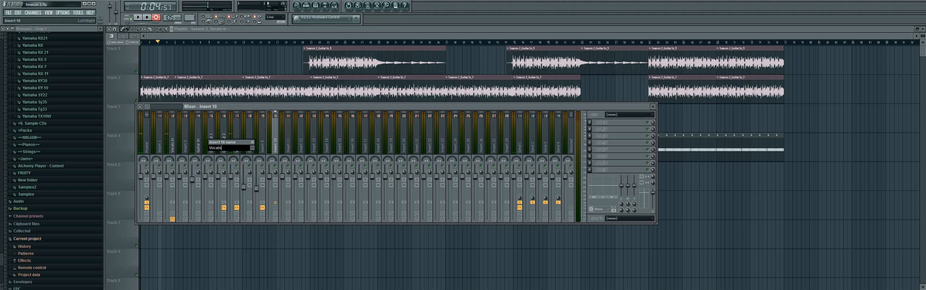
{"action": "type", "text": "V G"}
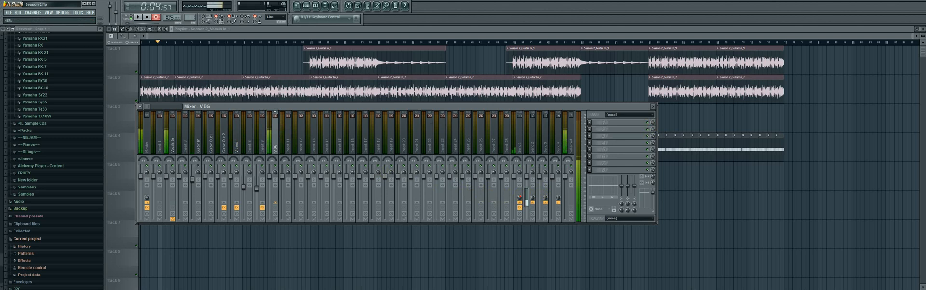
Load a separate Pitcher into the first effect slot of the V BG insert.
{"action": "left_click", "coordinate": [589, 122]}
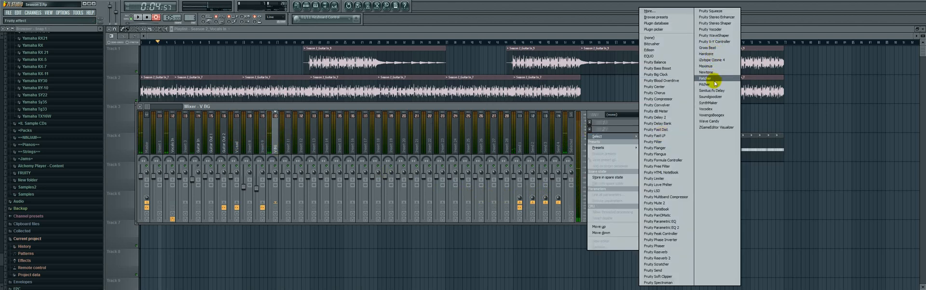
{"action": "left_click", "coordinate": [704, 77]}
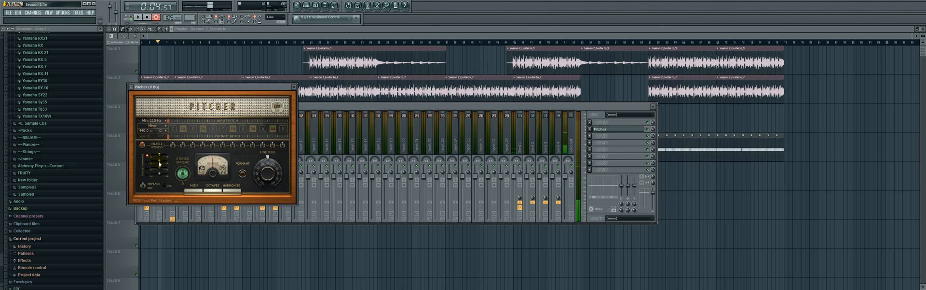
{"action": "left_click_drag", "start_coordinate": [156, 159], "coordinate": [156, 165]}
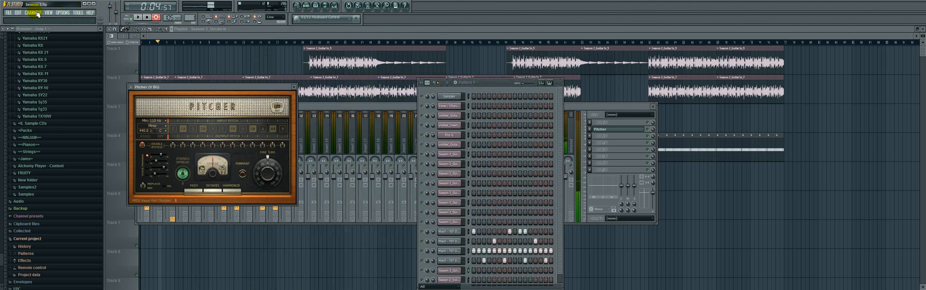
Add a new MIDI Out channel from the Channels menu.
{"action": "left_click", "coordinate": [33, 13]}
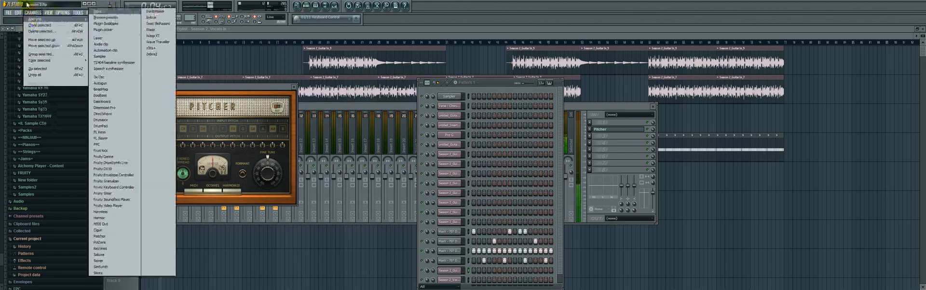
{"action": "mouse_move", "coordinate": [115, 174]}
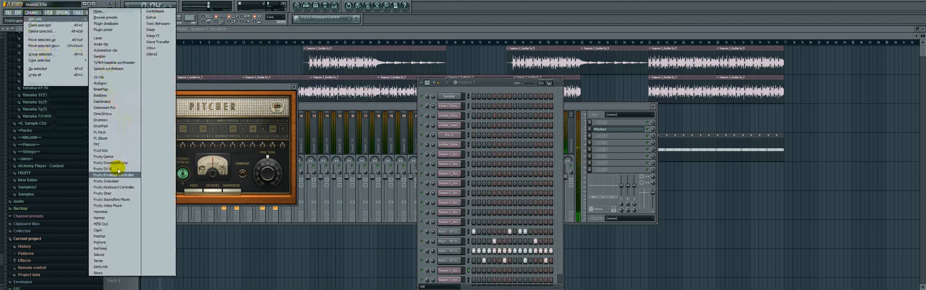
{"action": "mouse_move", "coordinate": [101, 223]}
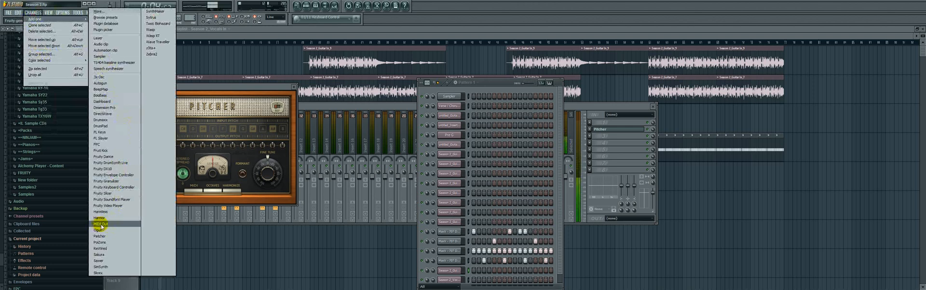
{"action": "left_click", "coordinate": [100, 223]}
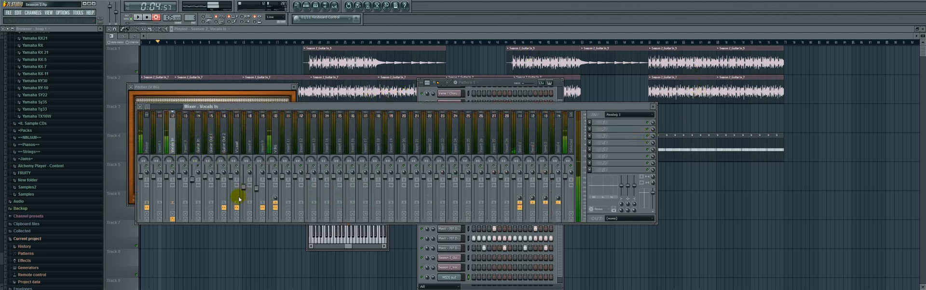
Select the V BG insert and bring the MIDI Out channel settings to the front.
{"action": "left_click", "coordinate": [236, 198]}
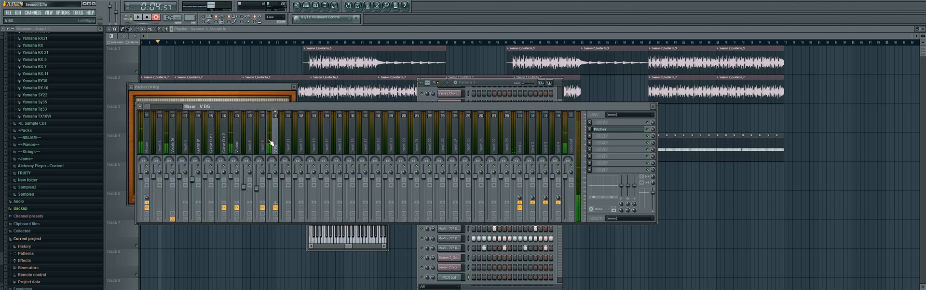
{"action": "left_click_drag", "start_coordinate": [267, 142], "coordinate": [267, 195]}
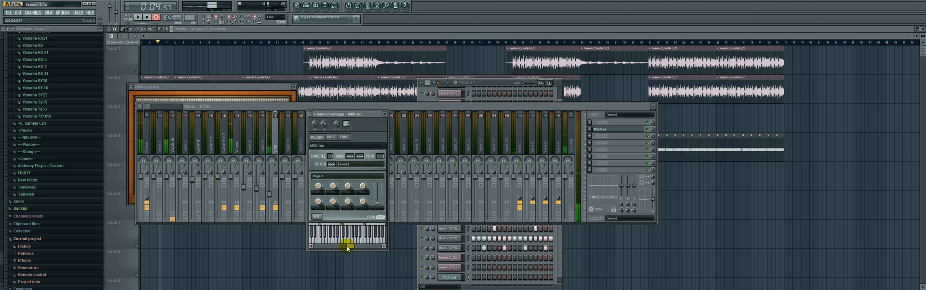
Play test notes on the MIDI Out keyboard, then select the V BG insert.
{"action": "left_click", "coordinate": [347, 243]}
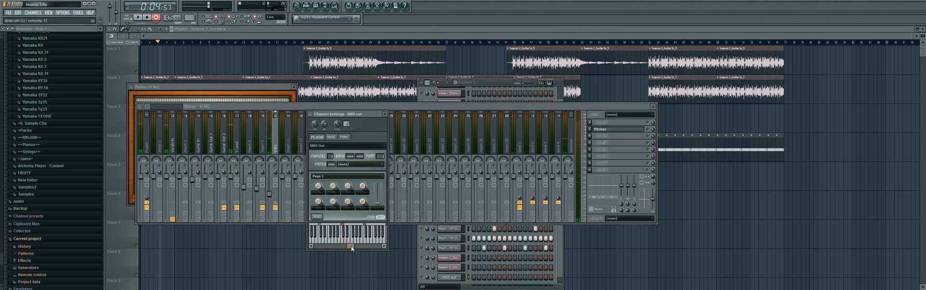
{"action": "left_click", "coordinate": [342, 242]}
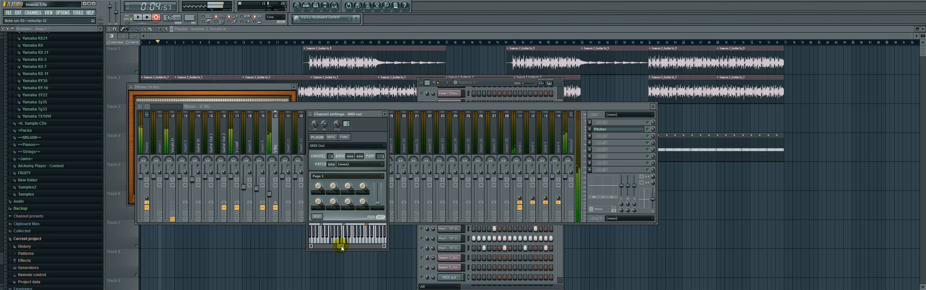
{"action": "left_click", "coordinate": [340, 243]}
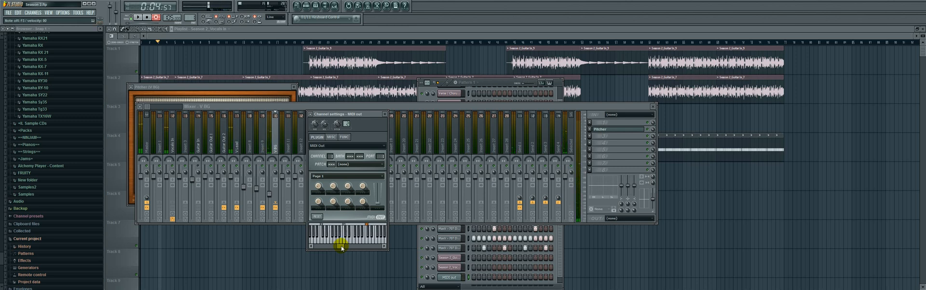
{"action": "left_click", "coordinate": [320, 239]}
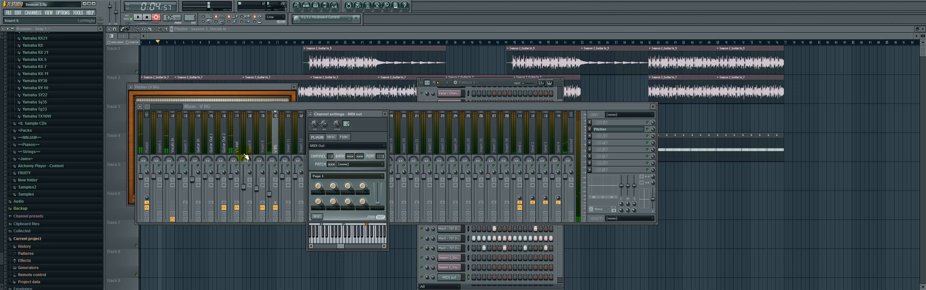
{"action": "left_click", "coordinate": [235, 153]}
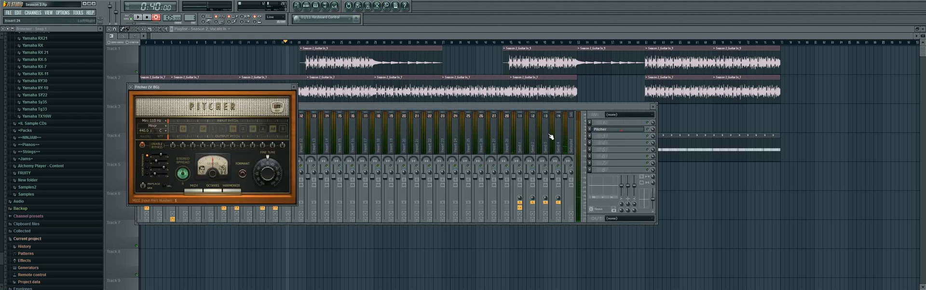
Set the playlist playback position and close the Pitcher and Mixer windows.
{"action": "left_click", "coordinate": [242, 173]}
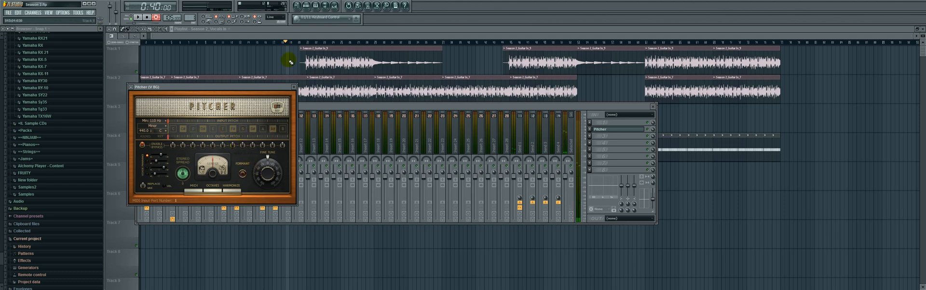
{"action": "left_click", "coordinate": [295, 87]}
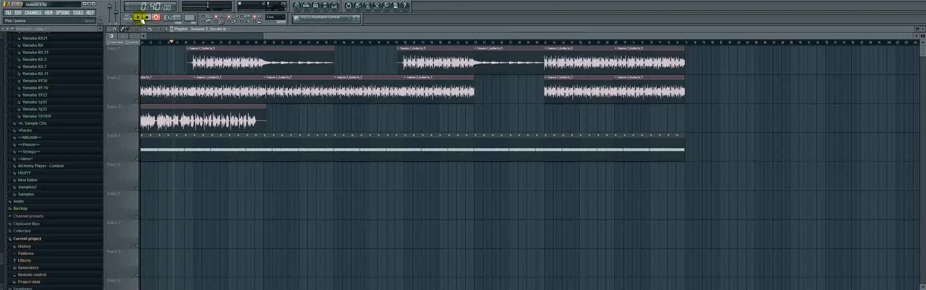
Play the song, set the V BG insert volume in the Mixer, and record the backing vocal onto track 5.
{"action": "left_click", "coordinate": [139, 16]}
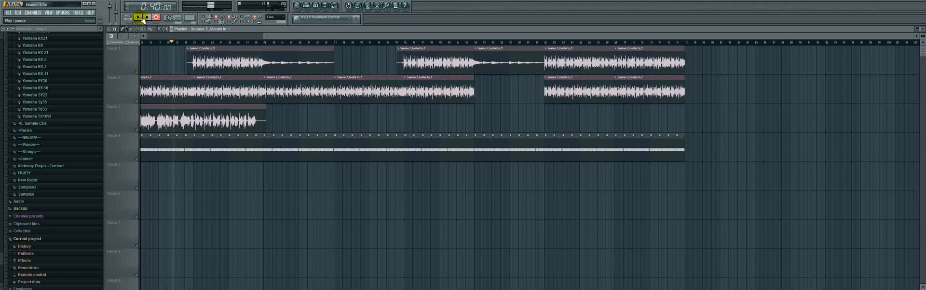
{"action": "left_click", "coordinate": [137, 16]}
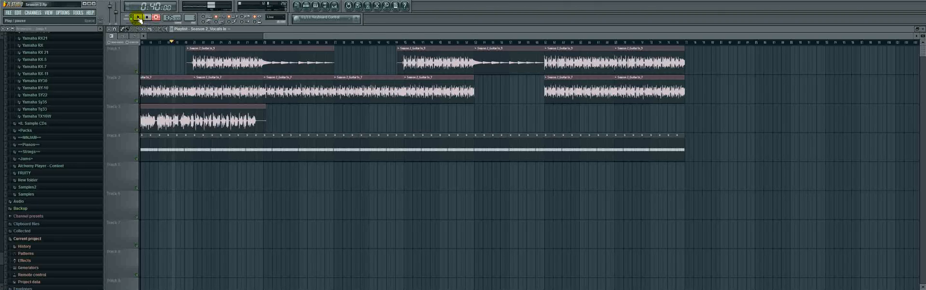
{"action": "left_click", "coordinate": [136, 16]}
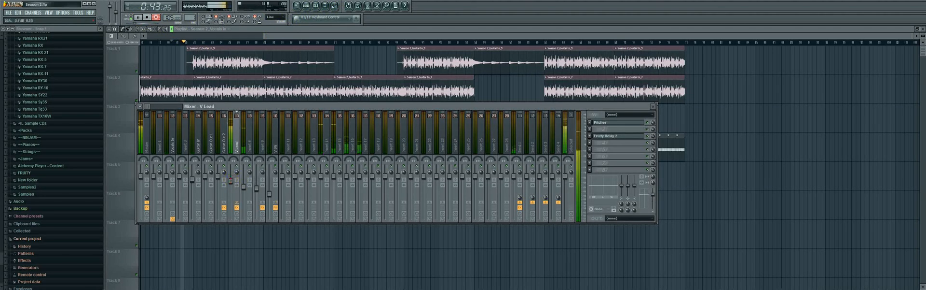
{"action": "left_click", "coordinate": [234, 180]}
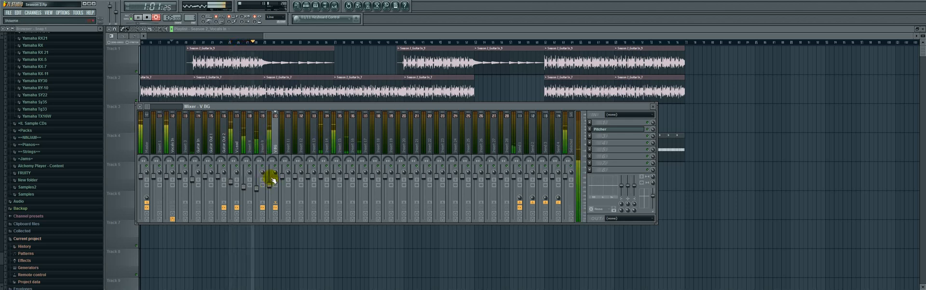
{"action": "left_click", "coordinate": [157, 17]}
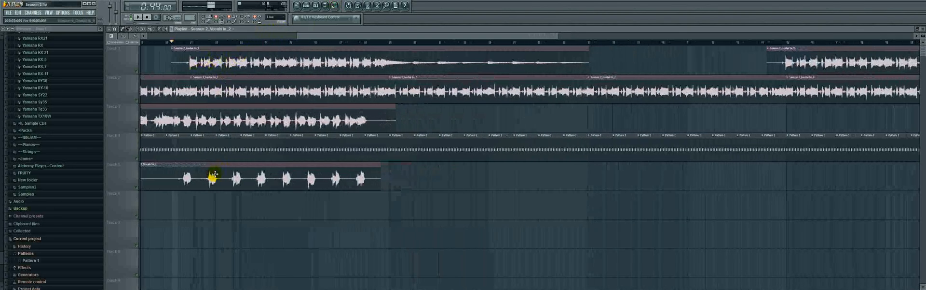
Select the new track 5 recording and adjust the backing vocal insert volume in the Mixer.
{"action": "left_click", "coordinate": [339, 5]}
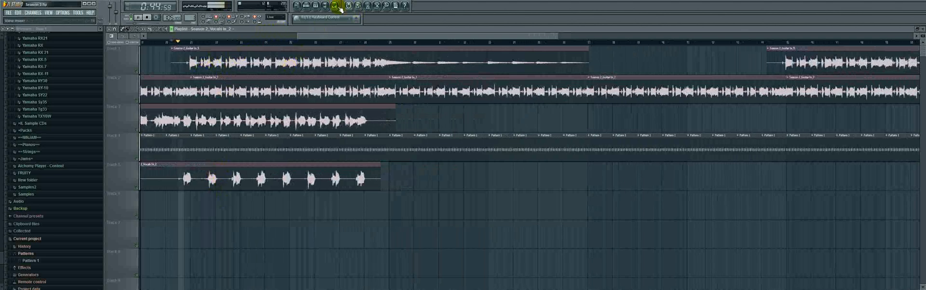
{"action": "left_click", "coordinate": [334, 6]}
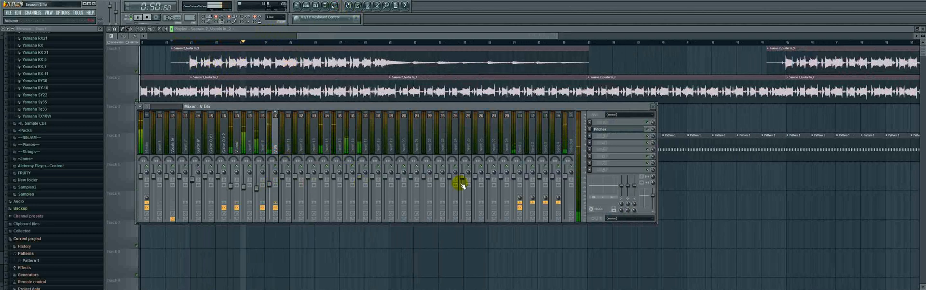
{"action": "left_click", "coordinate": [321, 171]}
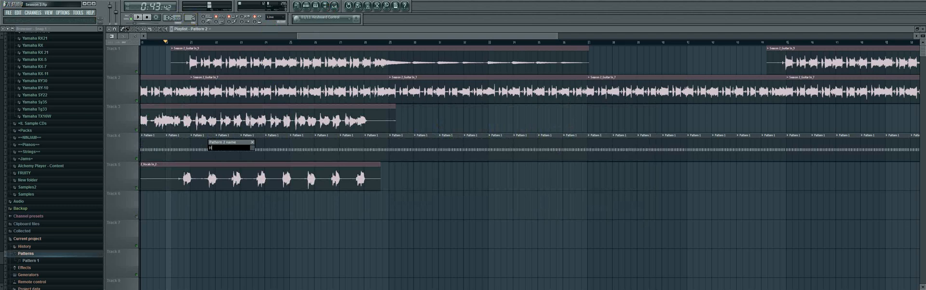
Create a pattern named 'Harmony Trigger' and place it on track 6 beneath the backing vocal.
{"action": "type", "text": "Harmony"}
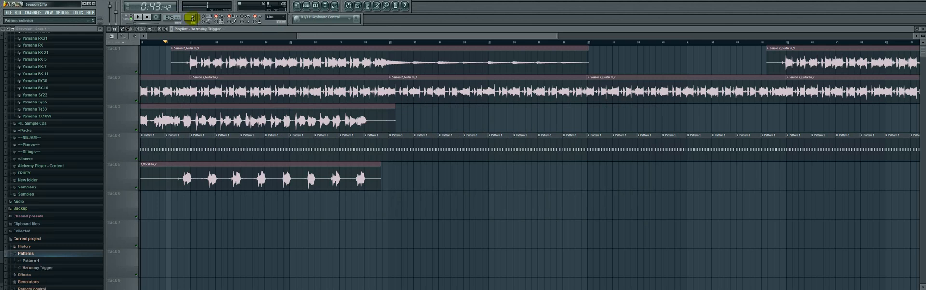
{"action": "left_click", "coordinate": [178, 205]}
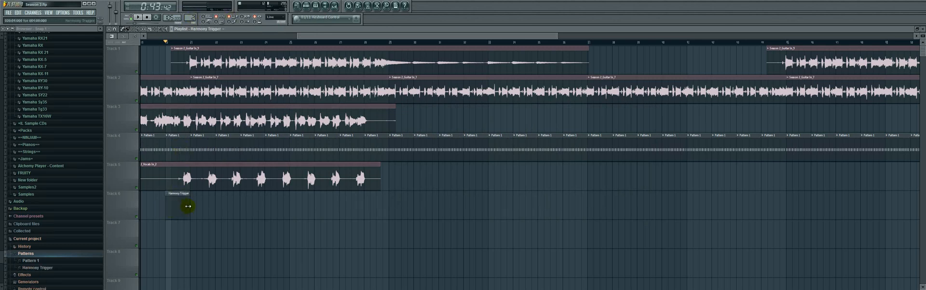
{"action": "left_click_drag", "start_coordinate": [188, 205], "coordinate": [387, 205]}
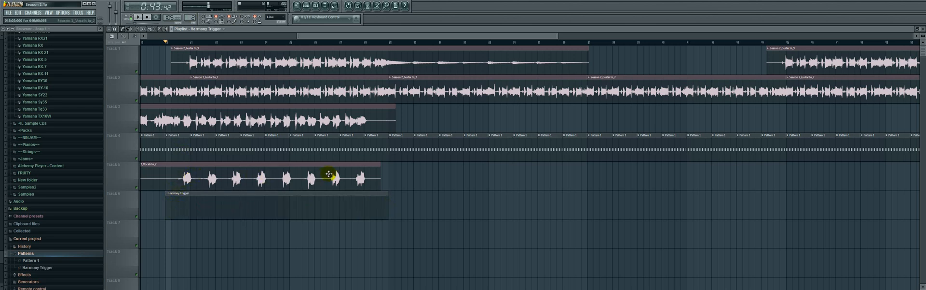
Open the Harmony Trigger pattern's channels and bring up its MIDI Out piano roll.
{"action": "double_click", "coordinate": [177, 193]}
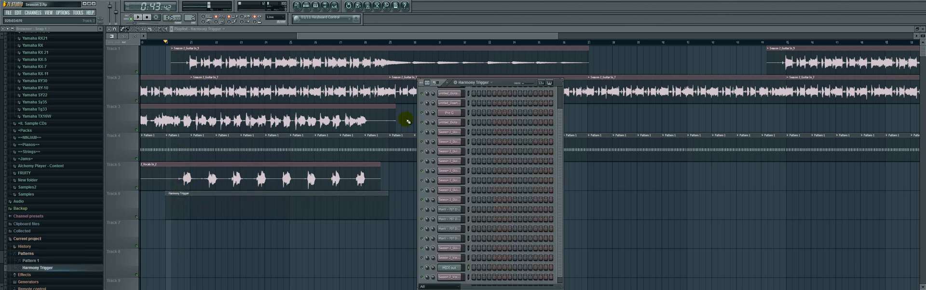
{"action": "left_click_drag", "start_coordinate": [472, 82], "coordinate": [293, 37]}
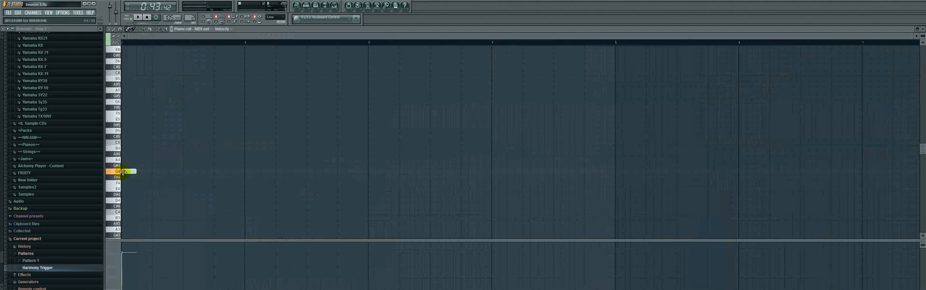
Draw a three-note chord, stretch it to two bars, and copy it to new pitches as further chords.
{"action": "left_click_drag", "start_coordinate": [124, 171], "coordinate": [236, 171]}
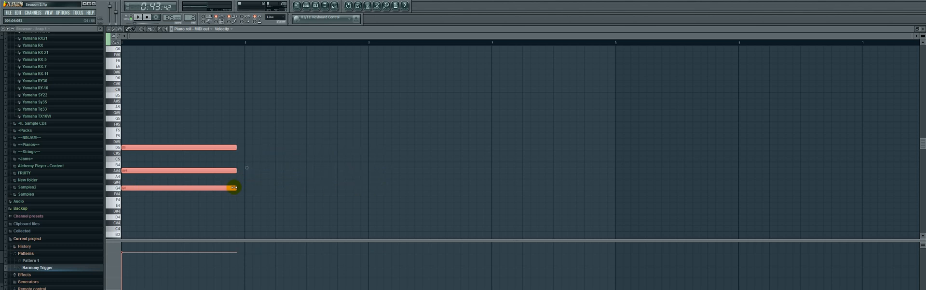
{"action": "left_click_drag", "start_coordinate": [233, 187], "coordinate": [367, 187]}
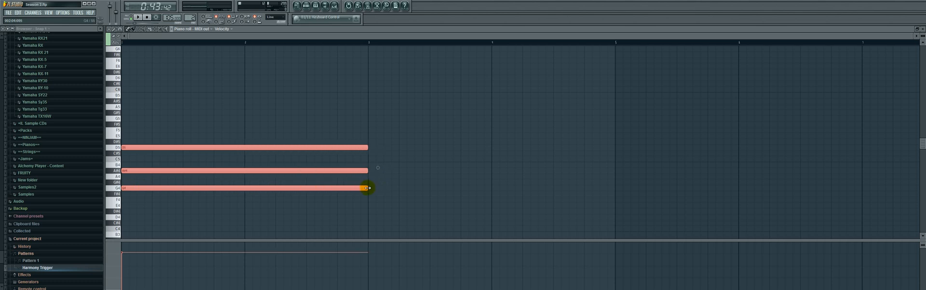
{"action": "left_click_drag", "start_coordinate": [368, 187], "coordinate": [338, 188]}
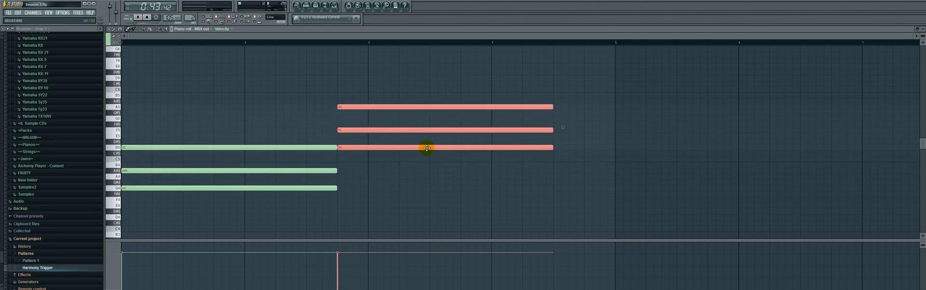
{"action": "left_click_drag", "start_coordinate": [427, 147], "coordinate": [426, 161]}
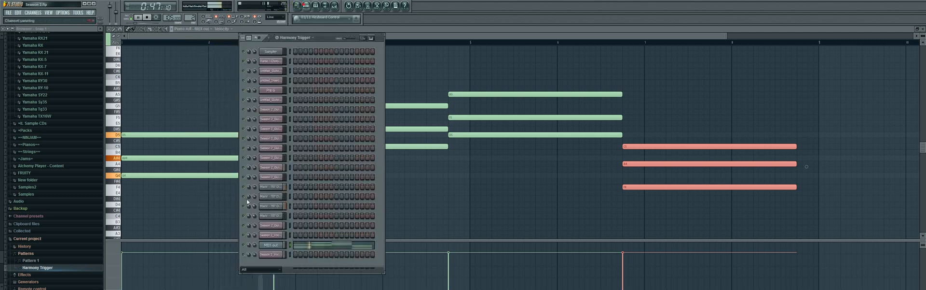
{"action": "left_click", "coordinate": [272, 119]}
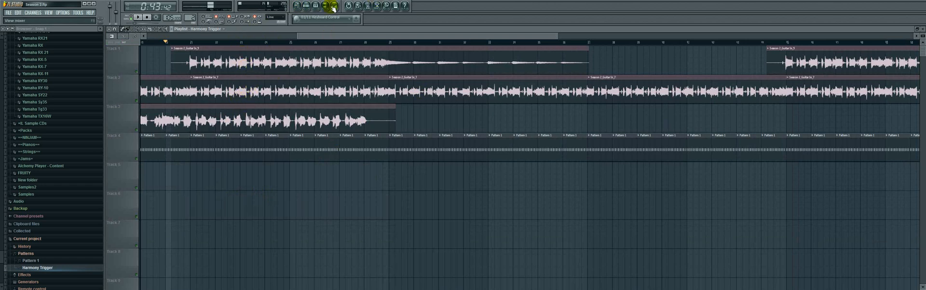
Load Pitcher on the V BG mixer insert and choose its allowed scale notes for pitch correction.
{"action": "left_click", "coordinate": [324, 6]}
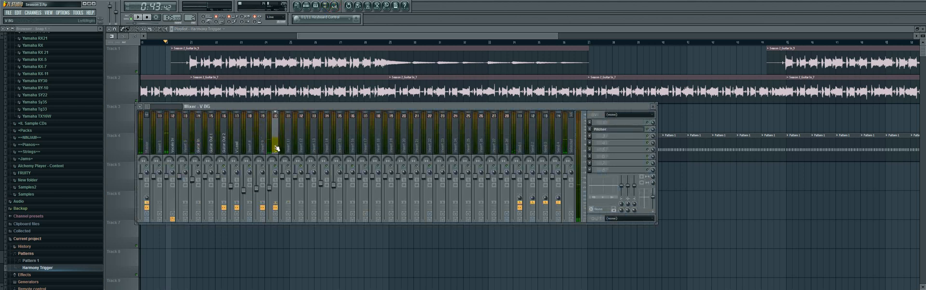
{"action": "left_click", "coordinate": [267, 148]}
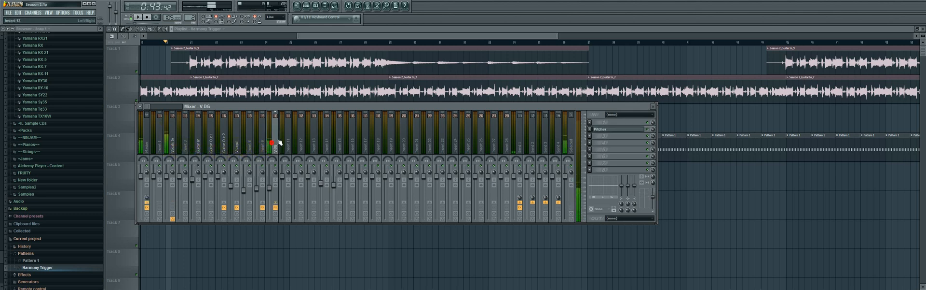
{"action": "left_click", "coordinate": [615, 129]}
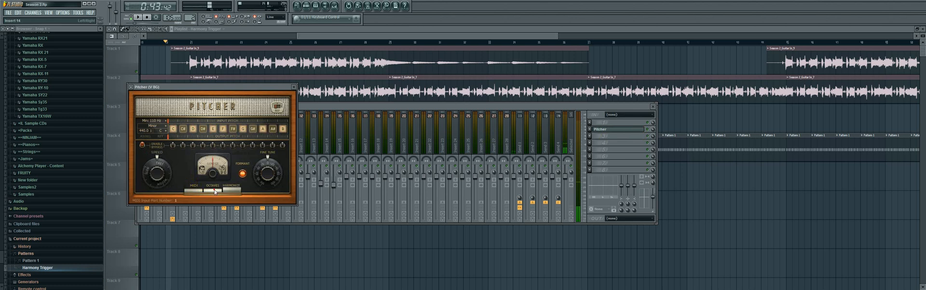
{"action": "left_click", "coordinate": [165, 128]}
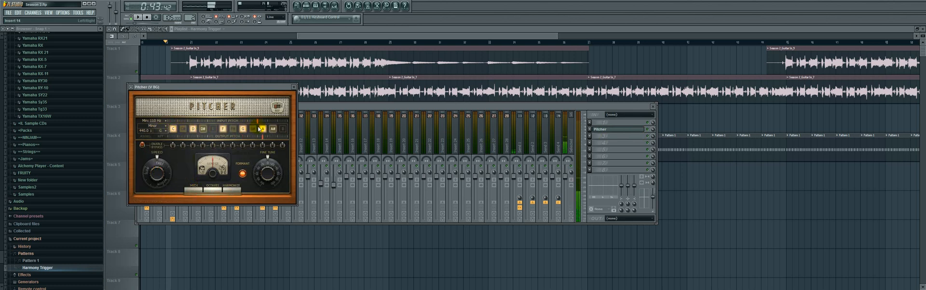
{"action": "left_click", "coordinate": [213, 128]}
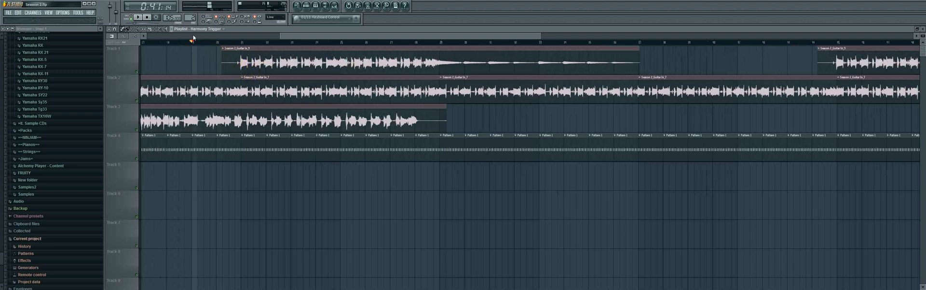
Select the V BG 2 insert as recording input and record the second backing vocal take onto track 6.
{"action": "left_click", "coordinate": [139, 17]}
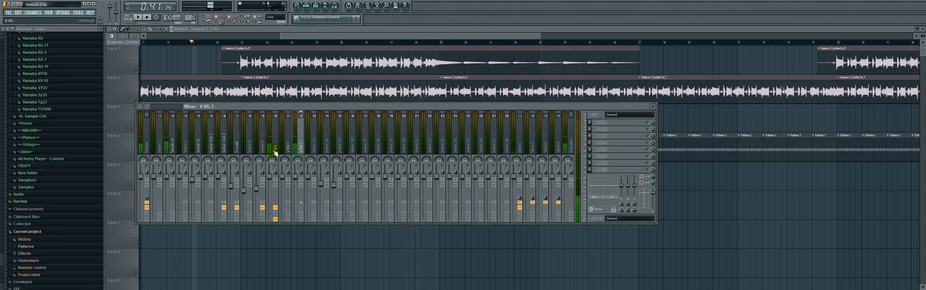
{"action": "left_click", "coordinate": [275, 147]}
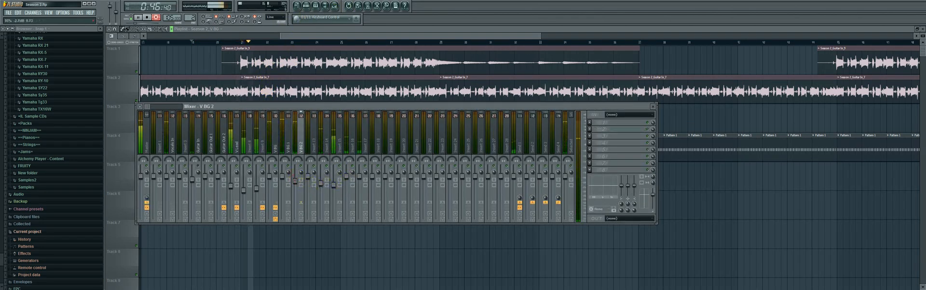
{"action": "left_click", "coordinate": [290, 183]}
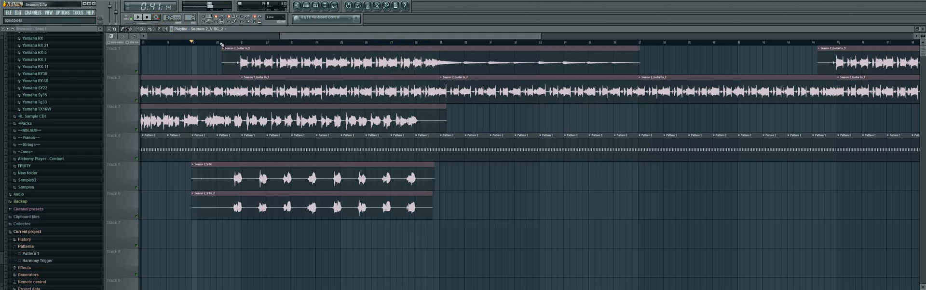
Choose the backing vocal insert for the third take and record it onto track 7.
{"action": "left_click", "coordinate": [328, 6]}
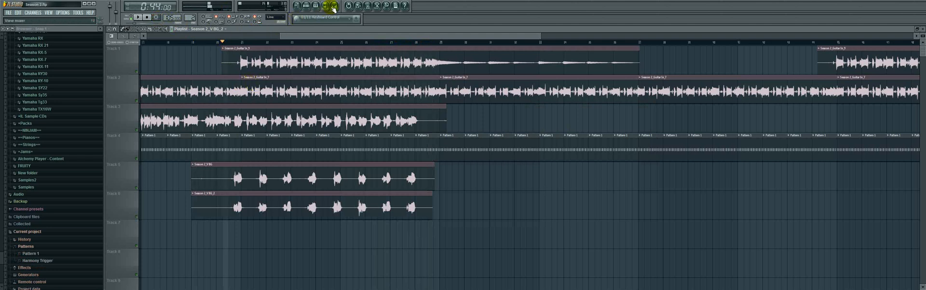
{"action": "left_click", "coordinate": [325, 6]}
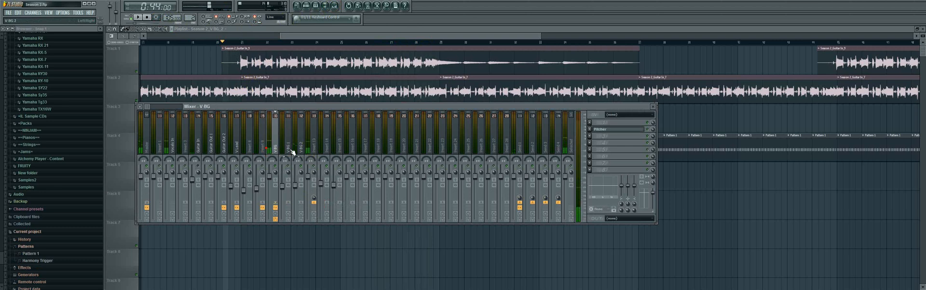
{"action": "double_click", "coordinate": [275, 139]}
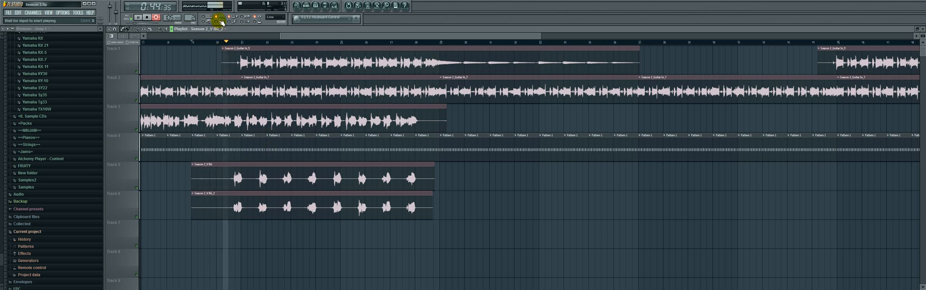
{"action": "left_click", "coordinate": [222, 17]}
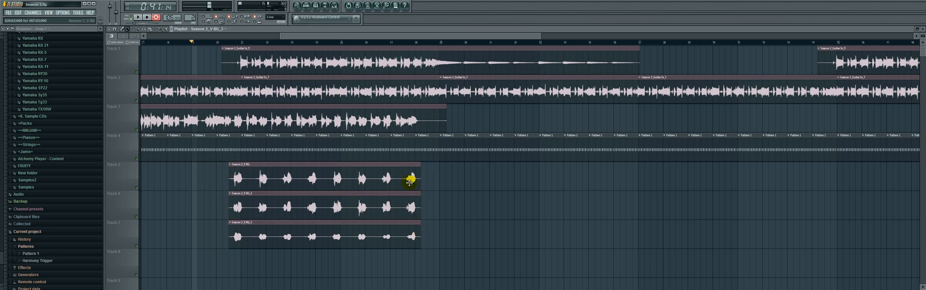
{"action": "left_click", "coordinate": [206, 17]}
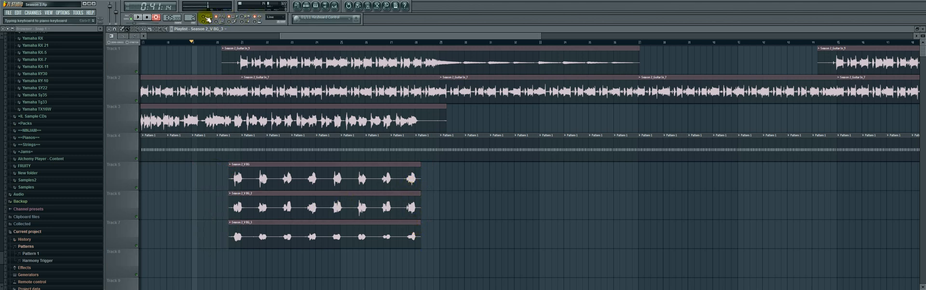
{"action": "left_click", "coordinate": [336, 7]}
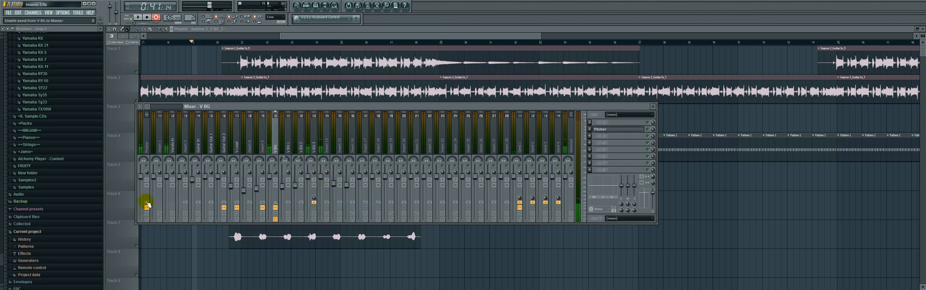
{"action": "left_click", "coordinate": [146, 201]}
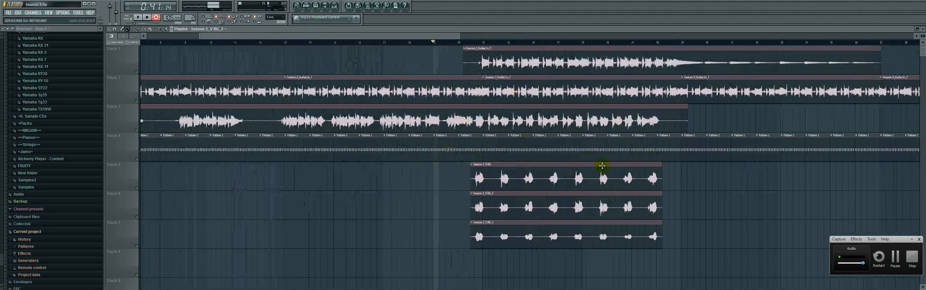
{"action": "scroll", "scroll_direction": "left", "scroll_amount": 3}
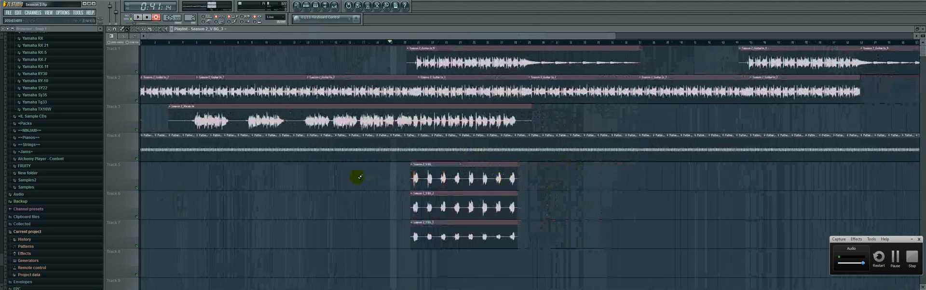